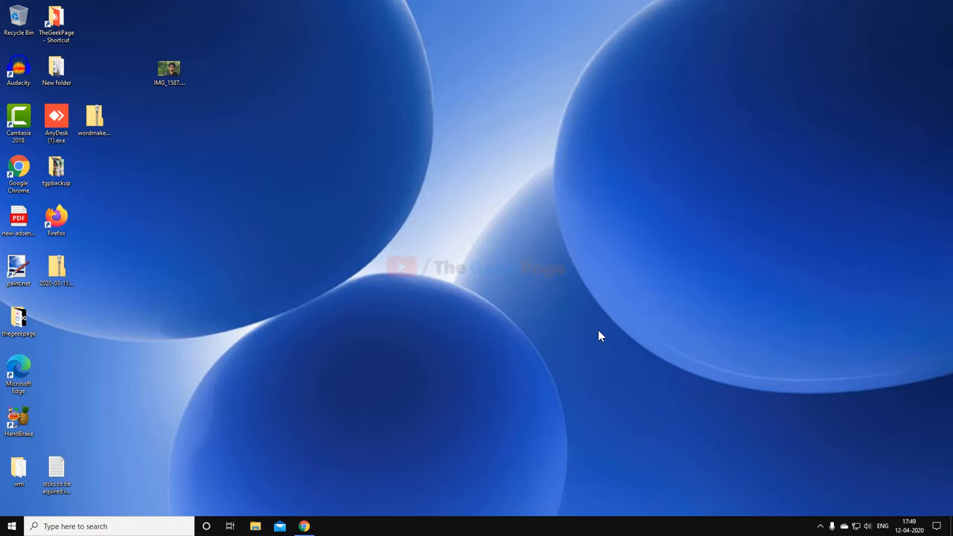
Launch Windows Settings from the Start menu's gear icon.
{"action": "left_click", "coordinate": [12, 525]}
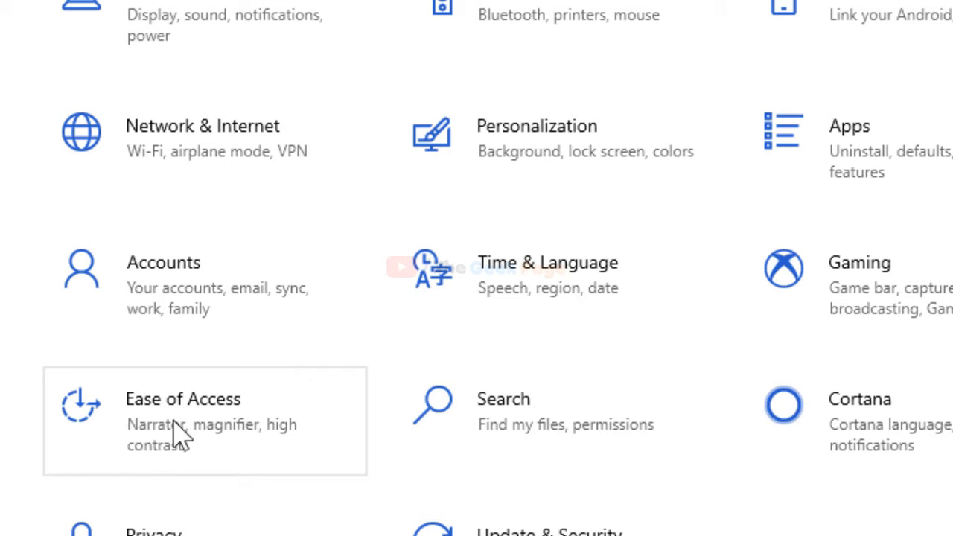
{"action": "left_click", "coordinate": [181, 399]}
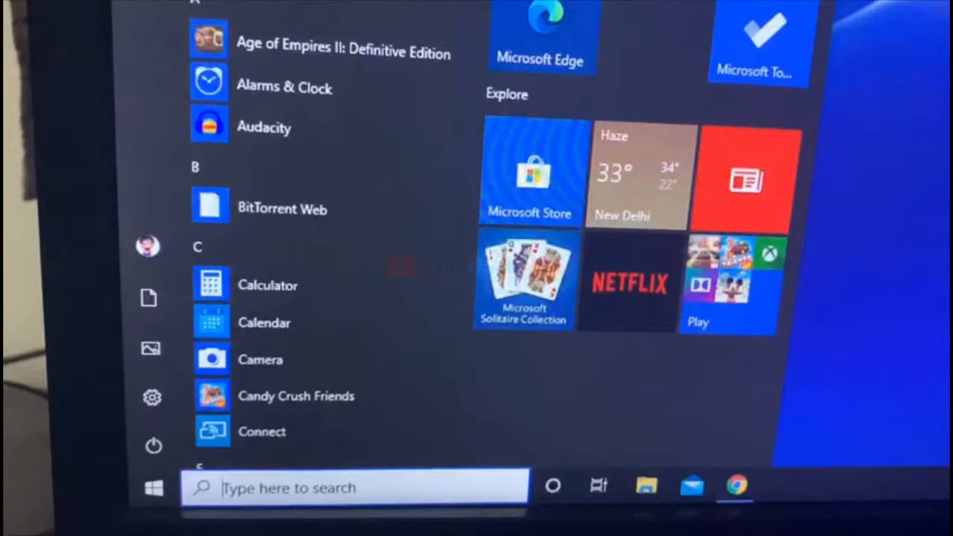
Launch On-Screen Keyboard from the Windows Ease of Access group in Start.
{"action": "scroll", "scroll_direction": "down", "scroll_amount": 3}
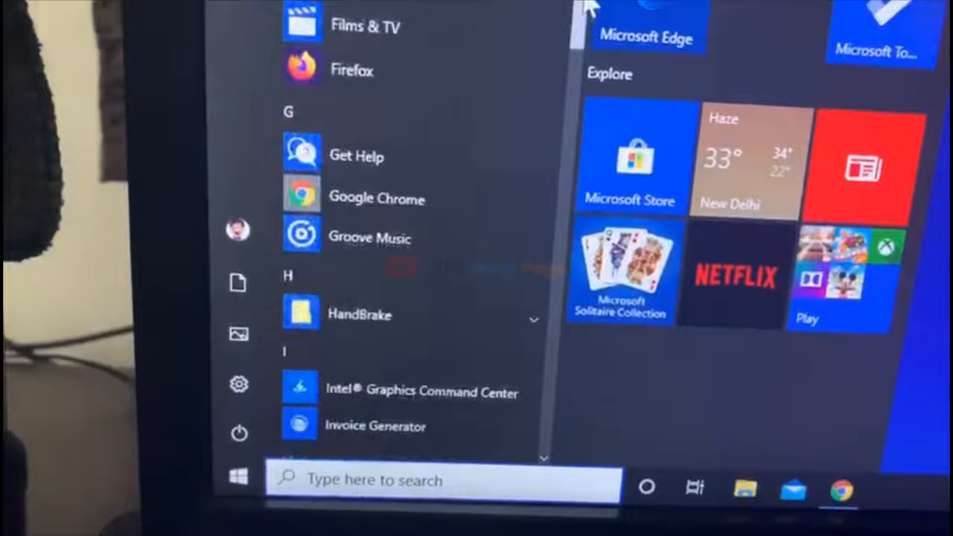
{"action": "scroll", "scroll_direction": "down", "scroll_amount": 3}
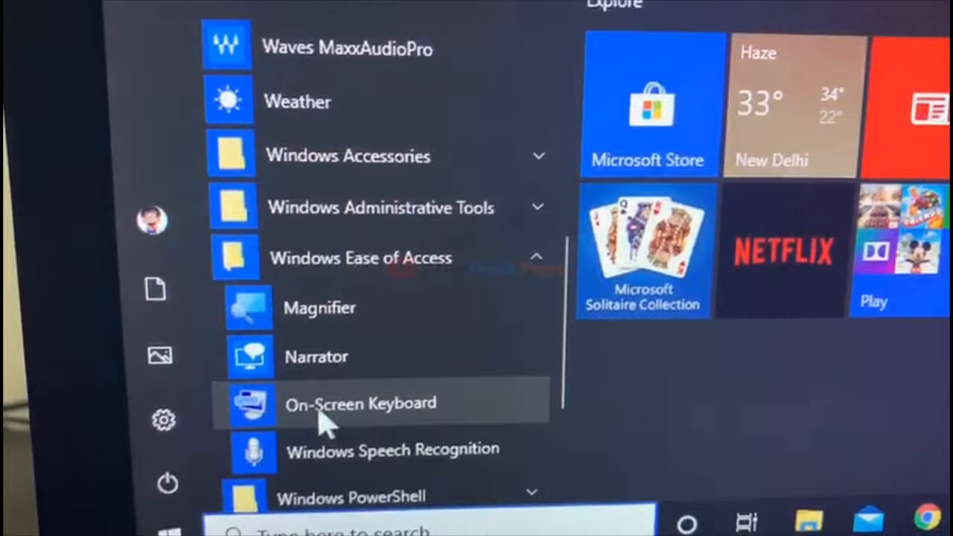
{"action": "left_click", "coordinate": [361, 402]}
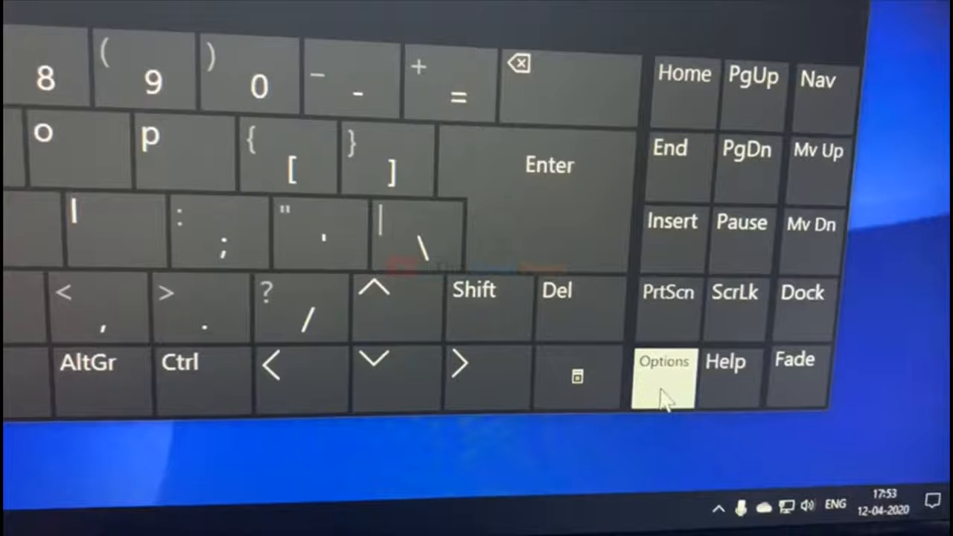
In the keyboard's Options dialog, tick 'Turn on numeric key pad'.
{"action": "left_click", "coordinate": [662, 379]}
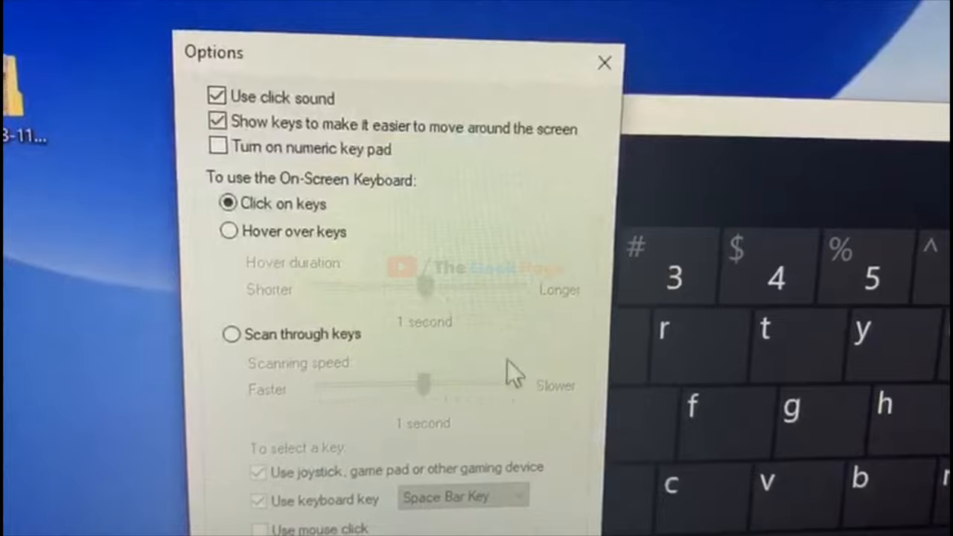
{"action": "left_click", "coordinate": [217, 146]}
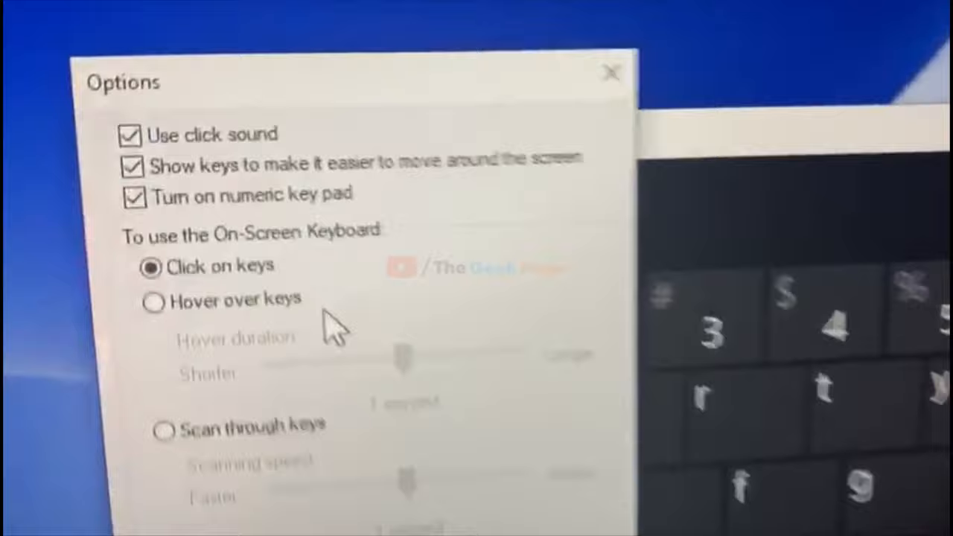